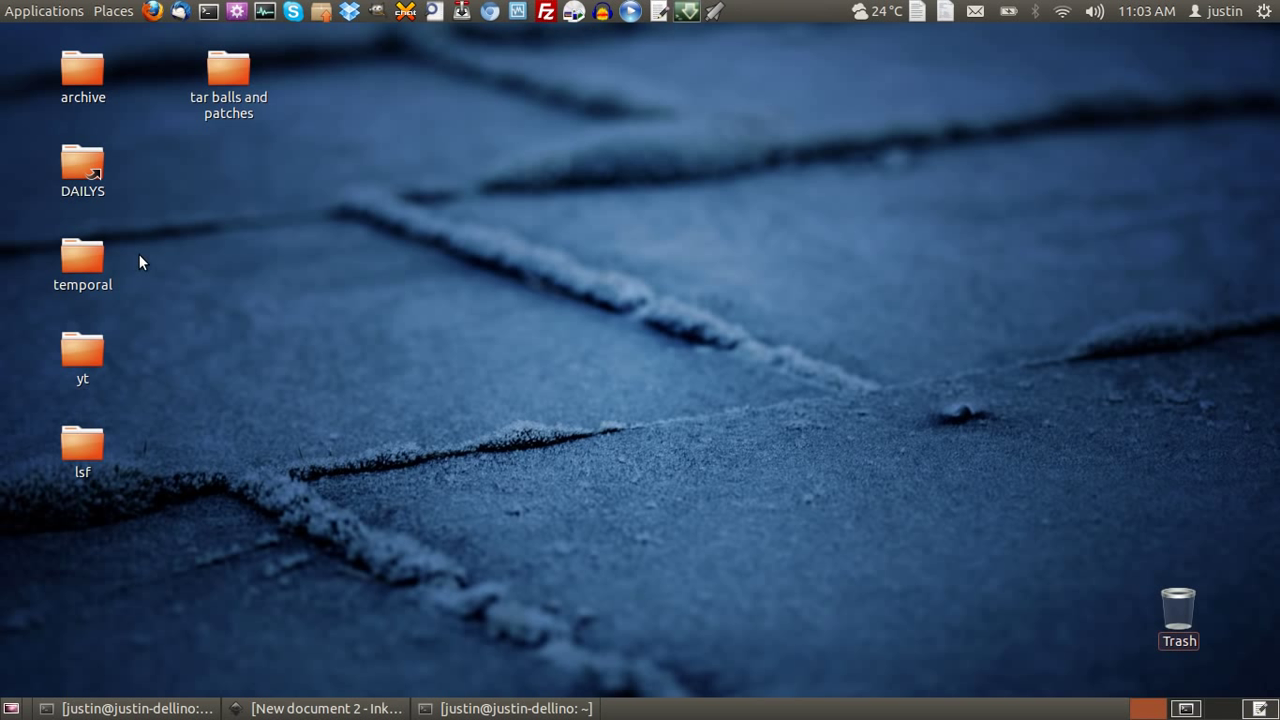
{"action": "mouse_move", "coordinate": [286, 390]}
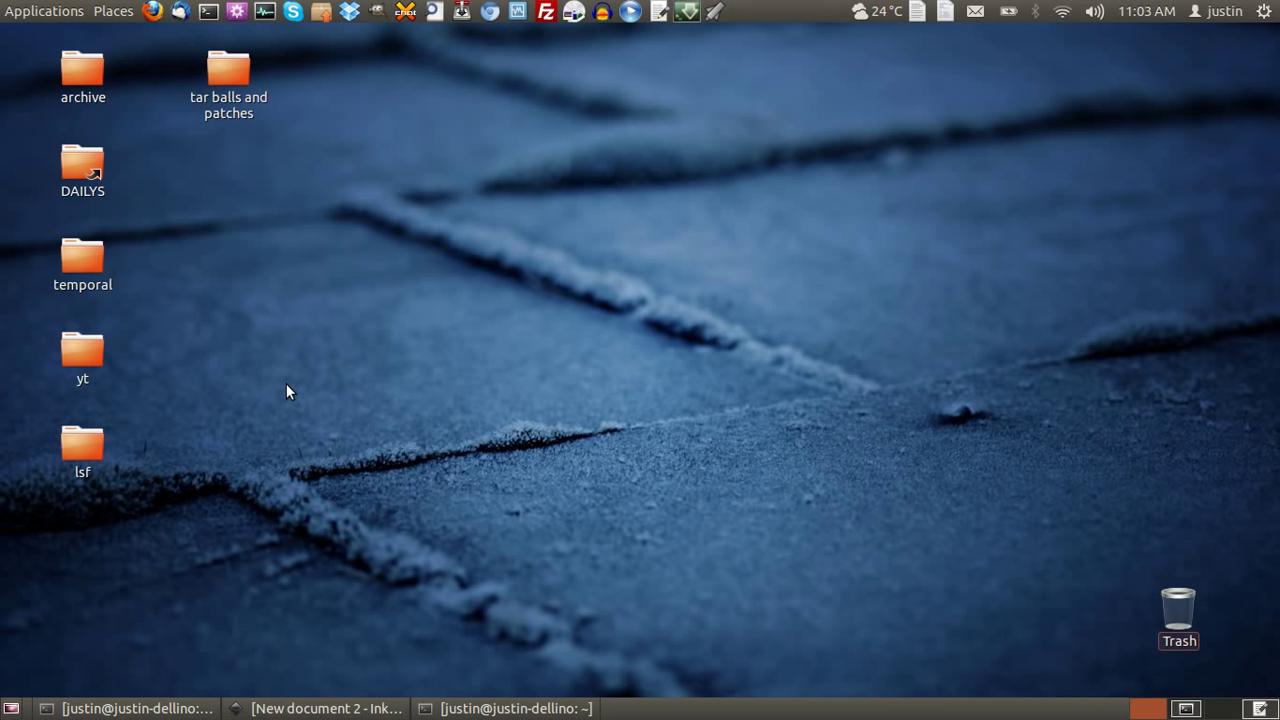
{"action": "mouse_move", "coordinate": [408, 516]}
{"action": "type", "text": "i"}
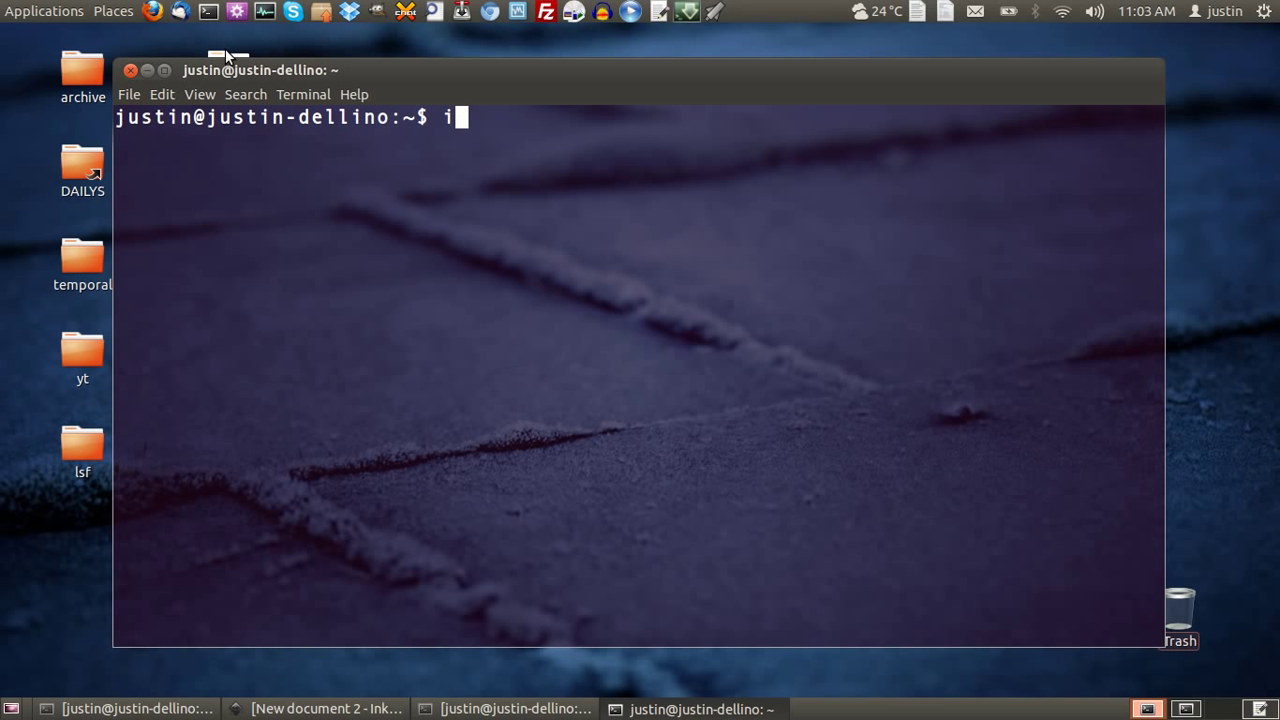
Step: Run sudo apt-get install inkscape, see it is already the newest version, and close the terminal
{"action": "key", "text": "BackSpace"}
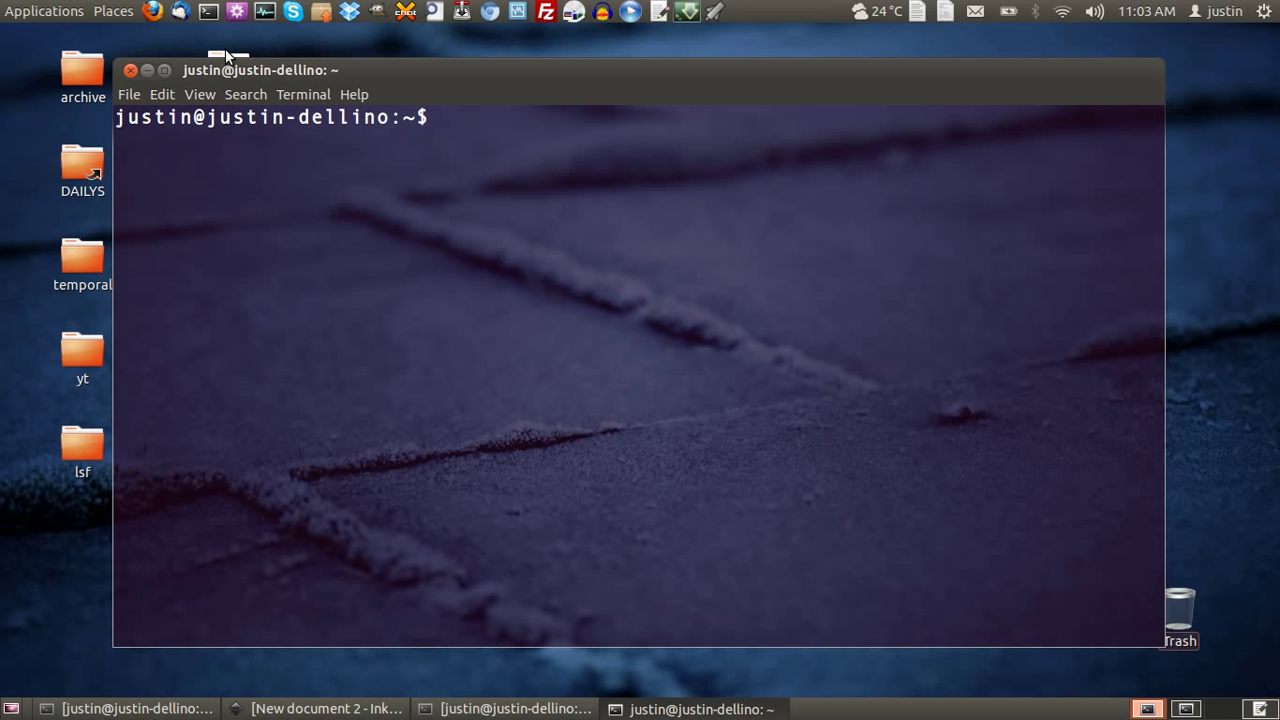
{"action": "type", "text": "sudo"}
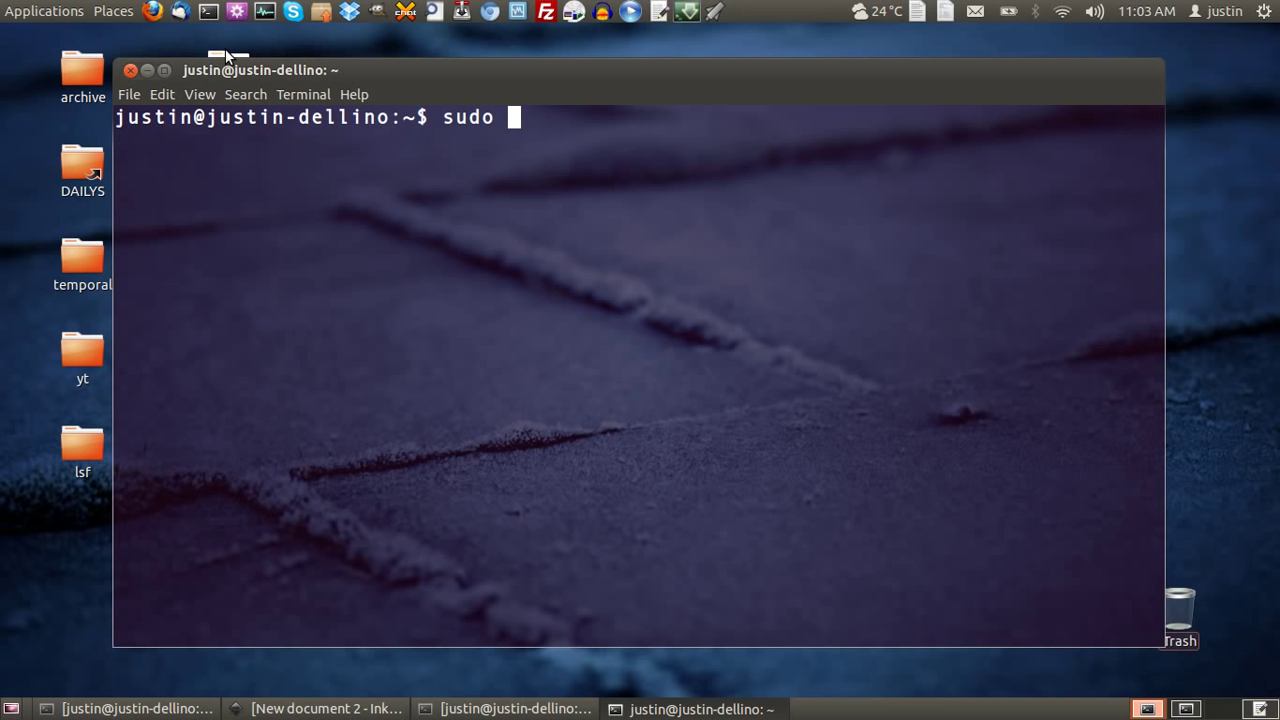
{"action": "type", "text": "apt-get install inkscape"}
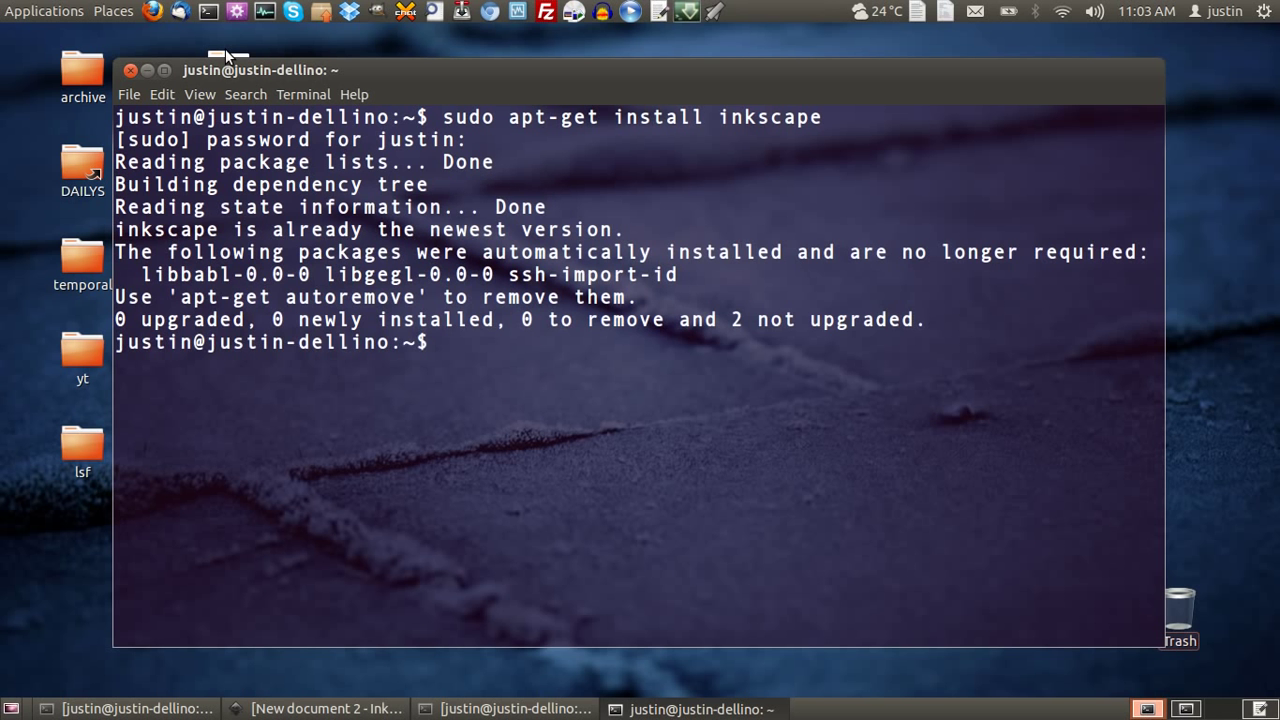
{"action": "triple_click", "coordinate": [368, 228]}
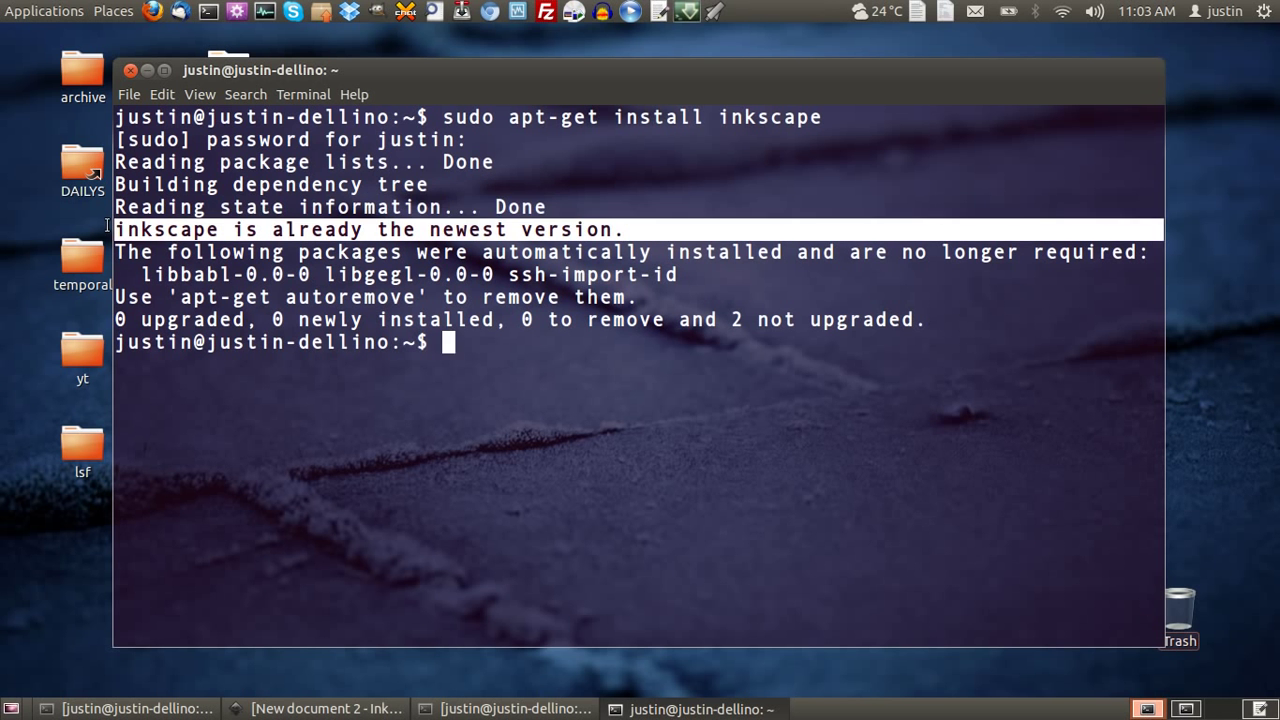
{"action": "left_click", "coordinate": [146, 70]}
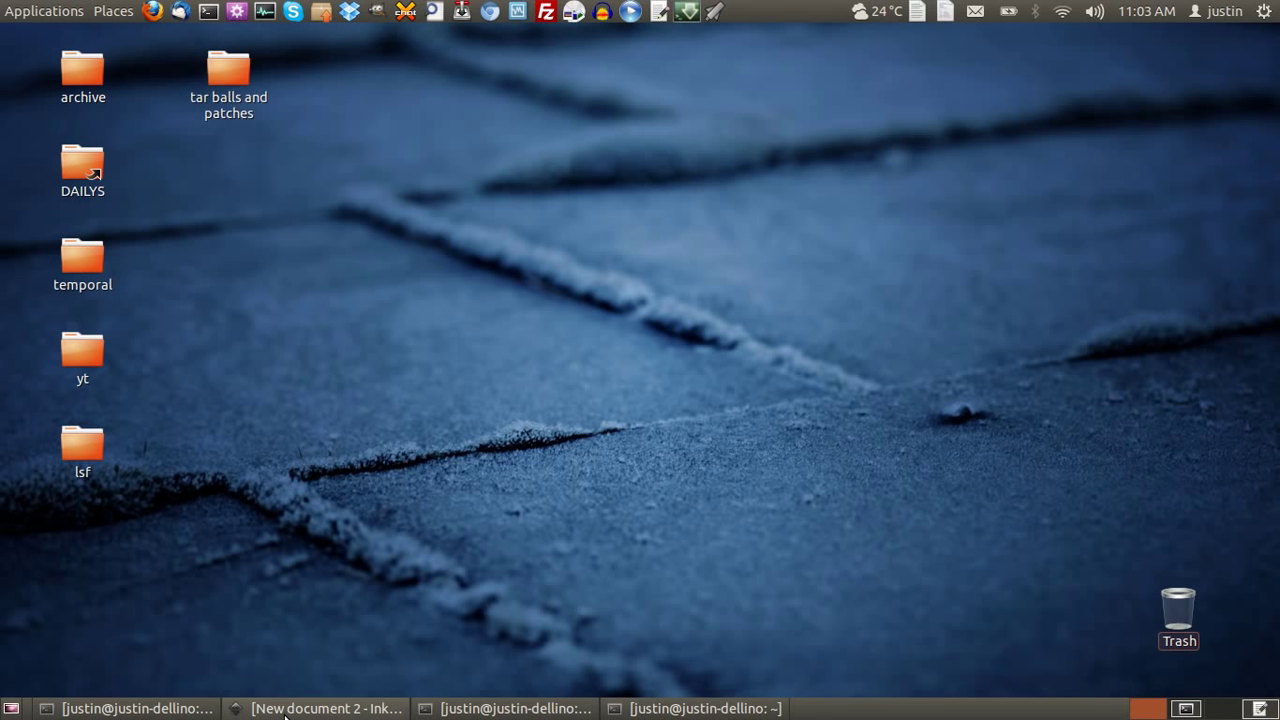
Step: Bring up Inkscape and show the list of new-document templates
{"action": "left_click", "coordinate": [320, 708]}
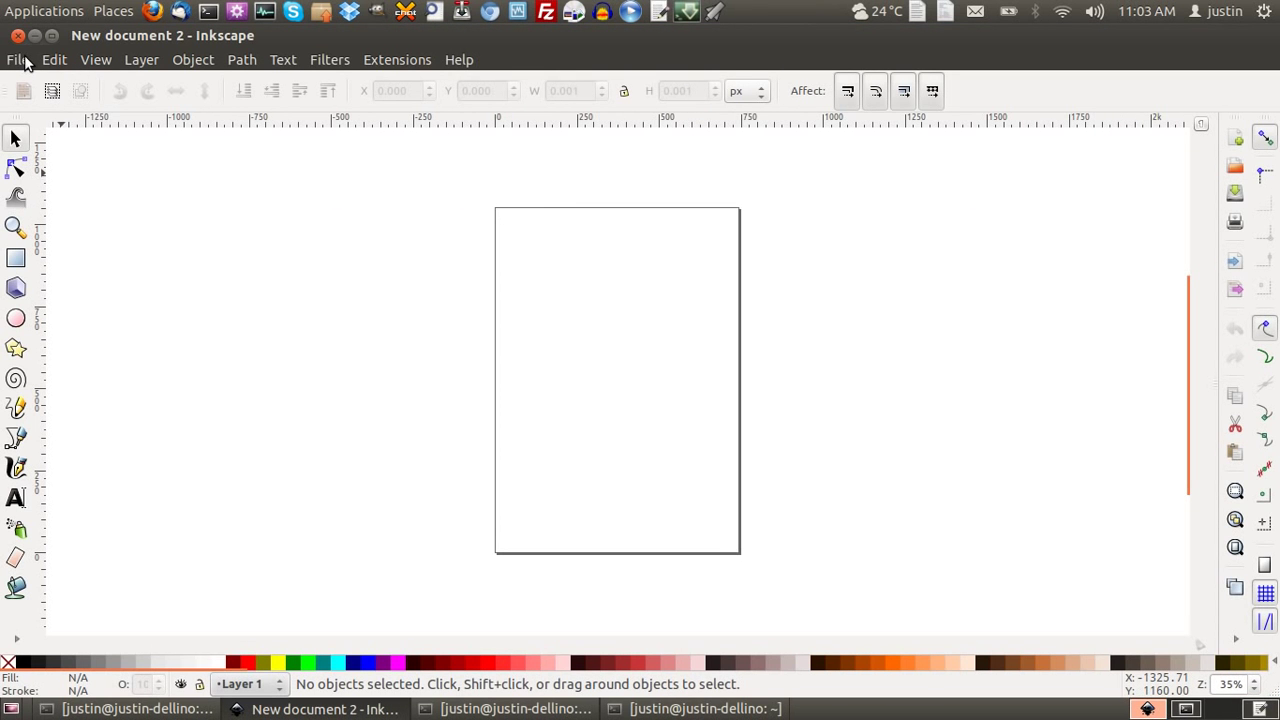
{"action": "left_click", "coordinate": [16, 60]}
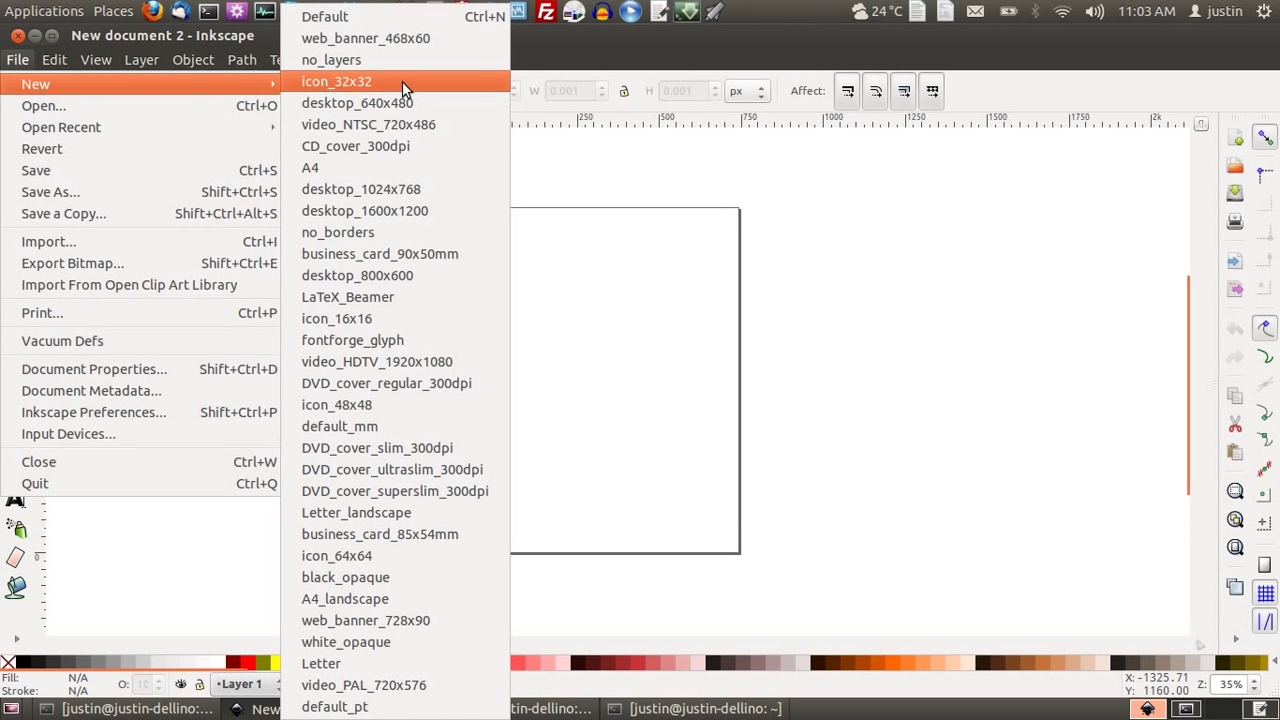
{"action": "mouse_move", "coordinate": [384, 90]}
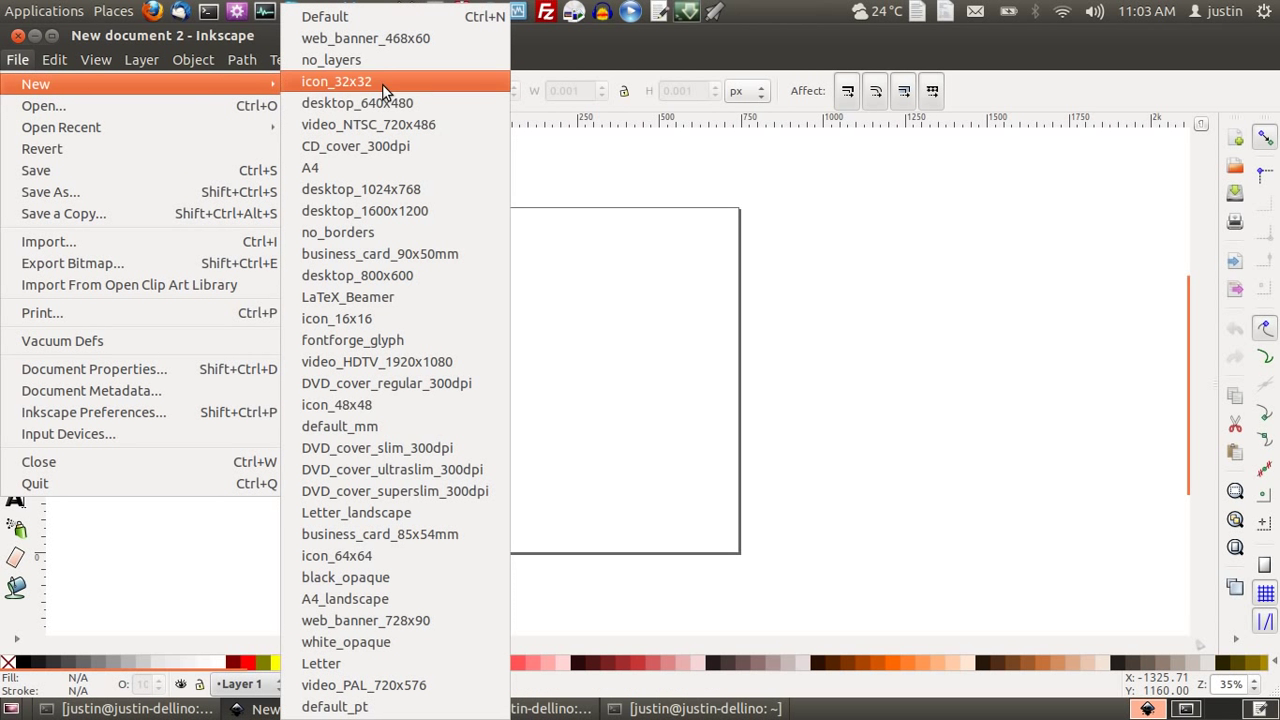
{"action": "mouse_move", "coordinate": [436, 144]}
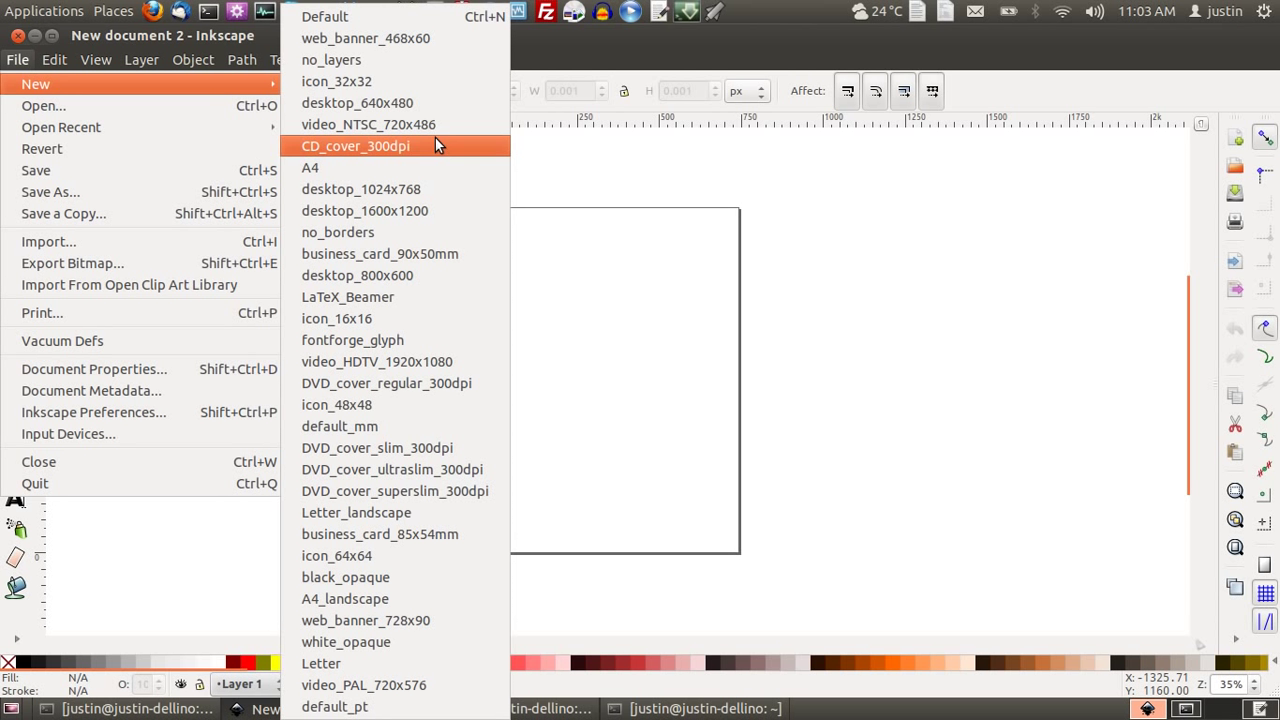
{"action": "mouse_move", "coordinate": [396, 168]}
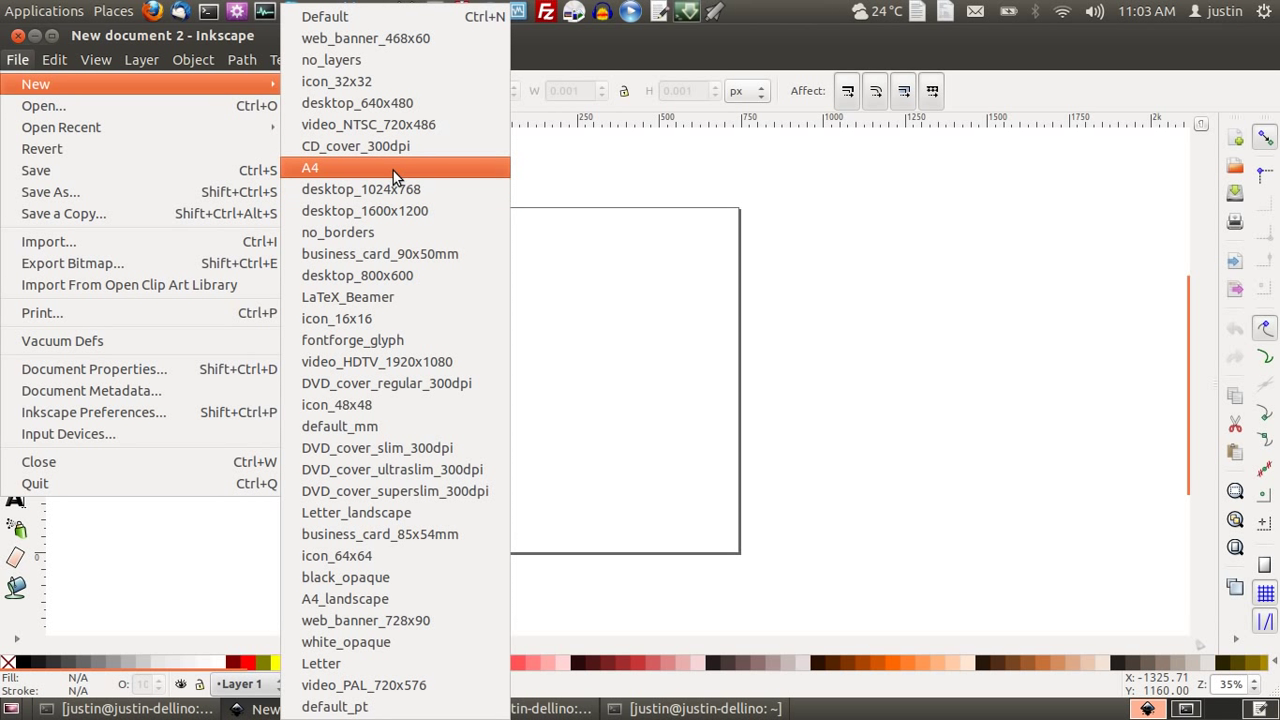
{"action": "mouse_move", "coordinate": [388, 362]}
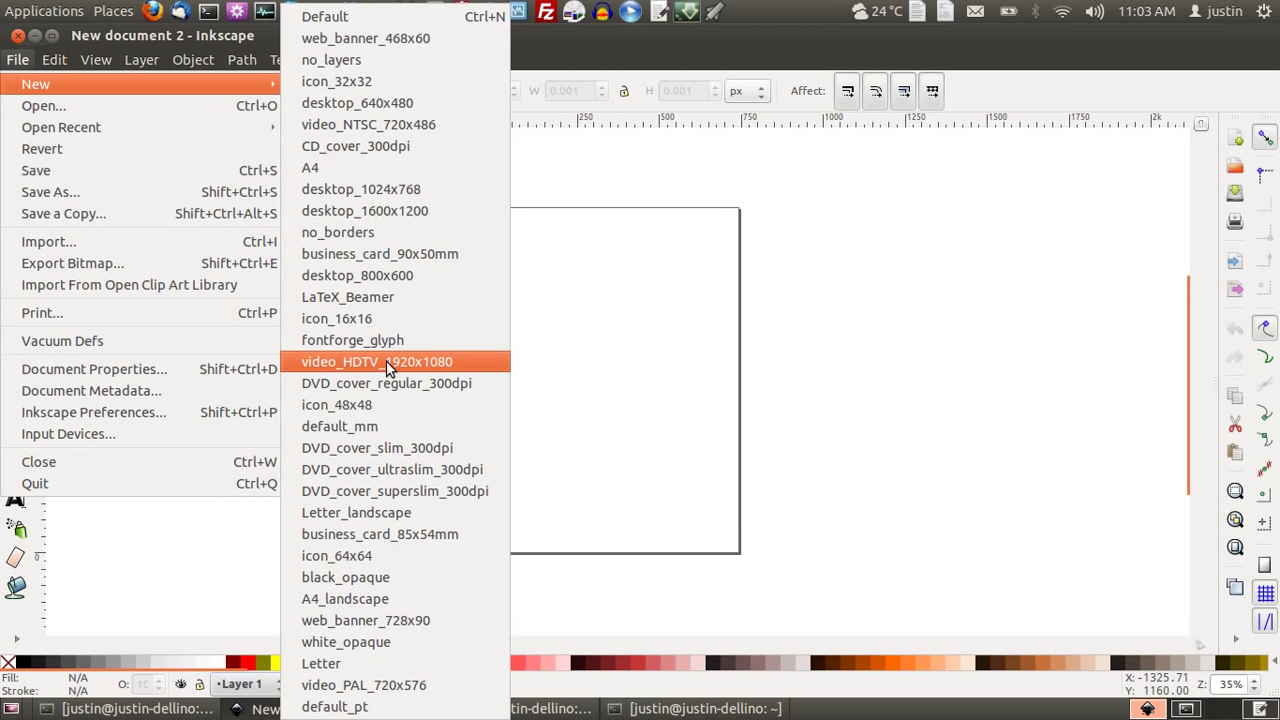
{"action": "mouse_move", "coordinate": [394, 210]}
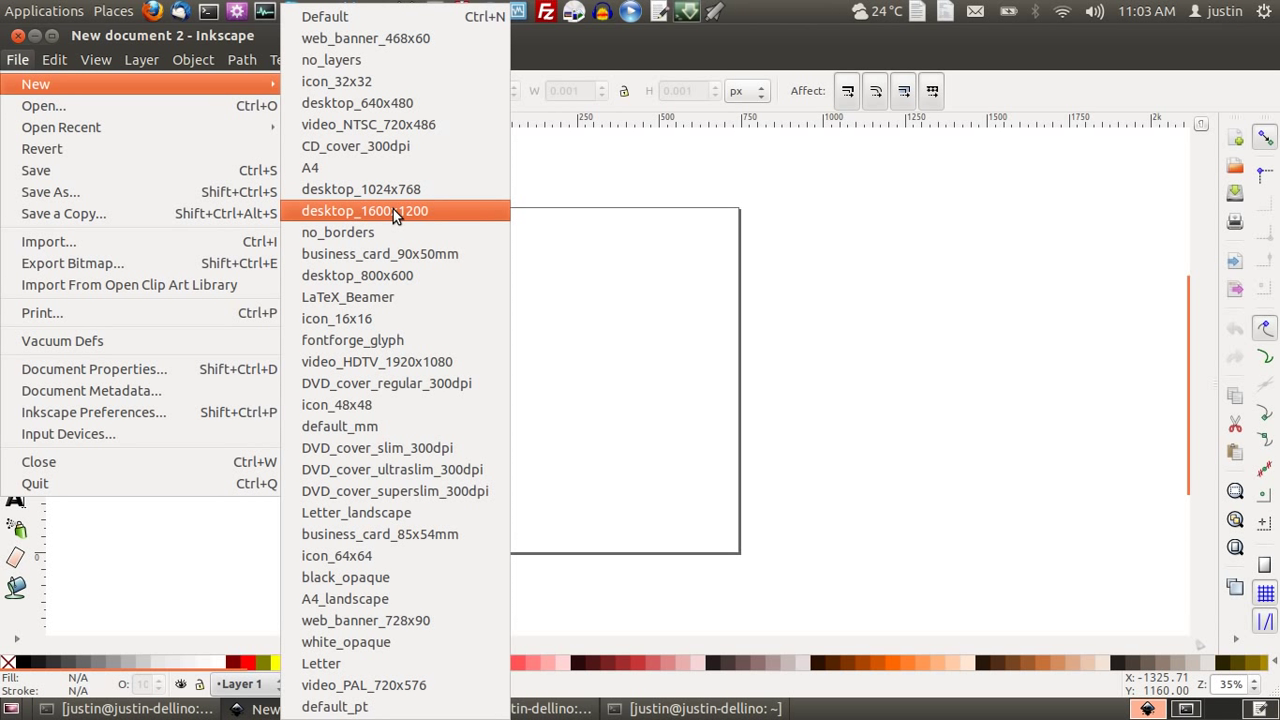
{"action": "mouse_move", "coordinate": [368, 188]}
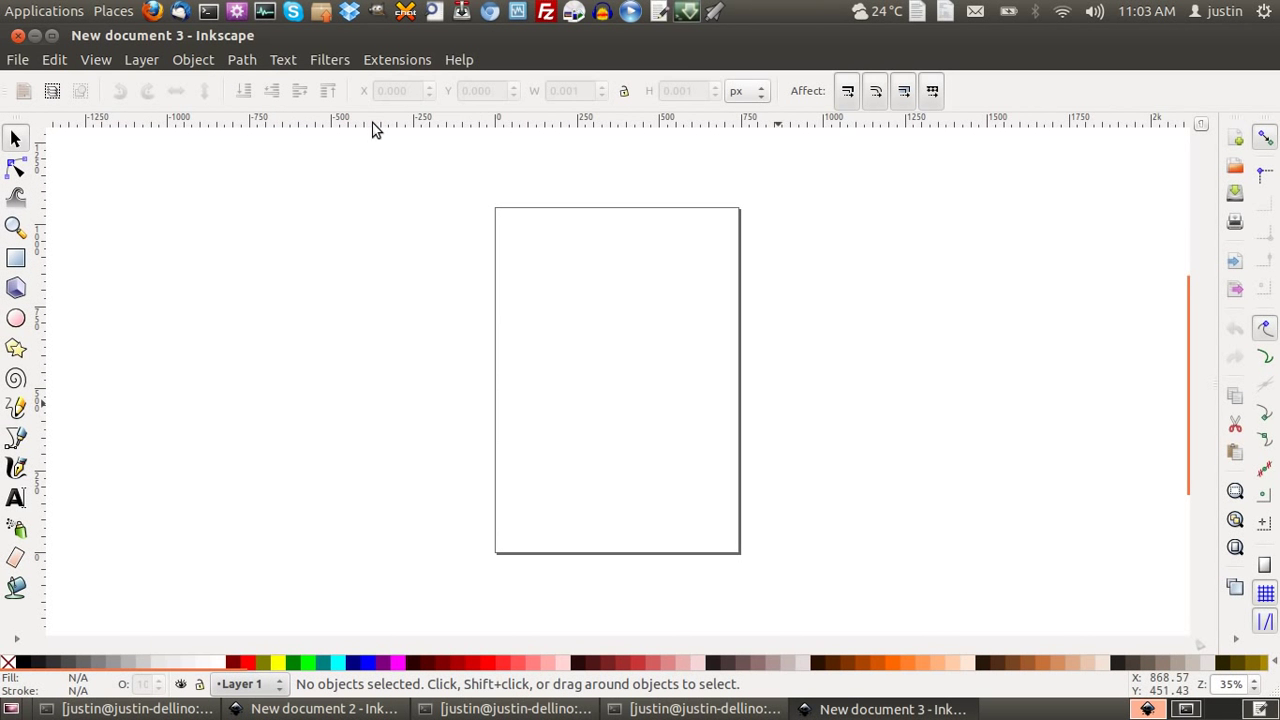
{"action": "mouse_move", "coordinate": [812, 378]}
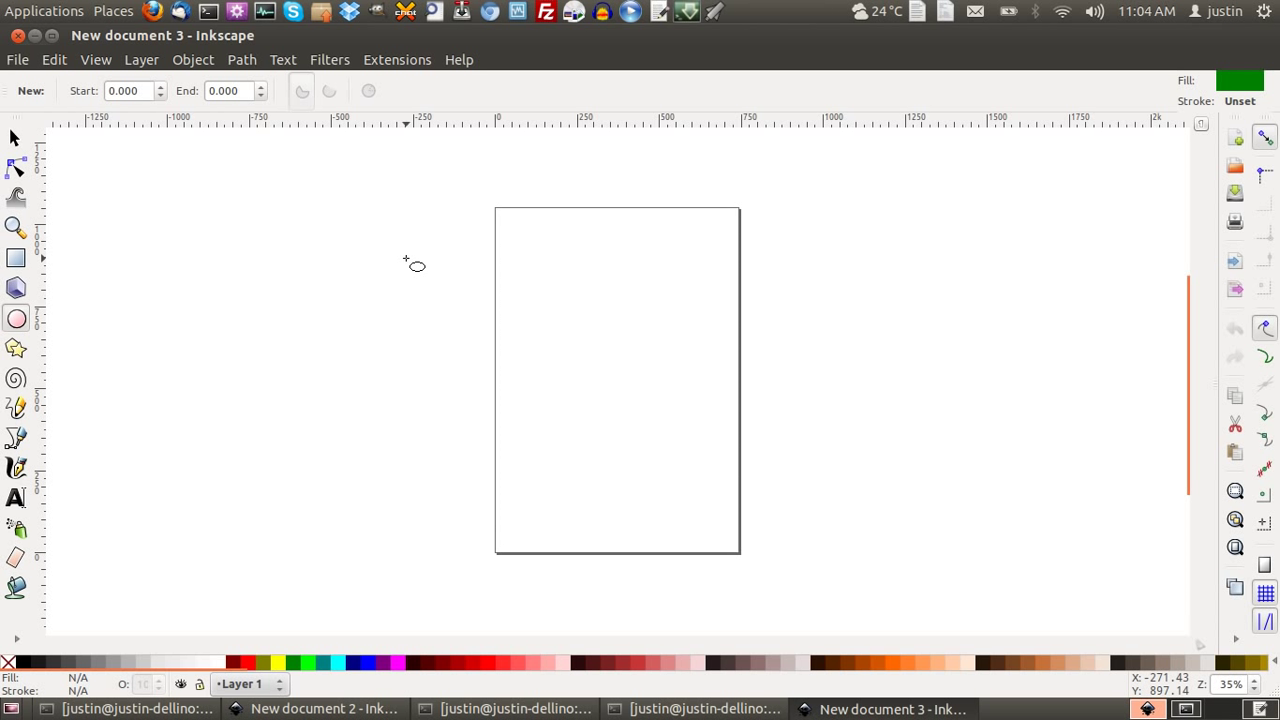
{"action": "mouse_move", "coordinate": [570, 360]}
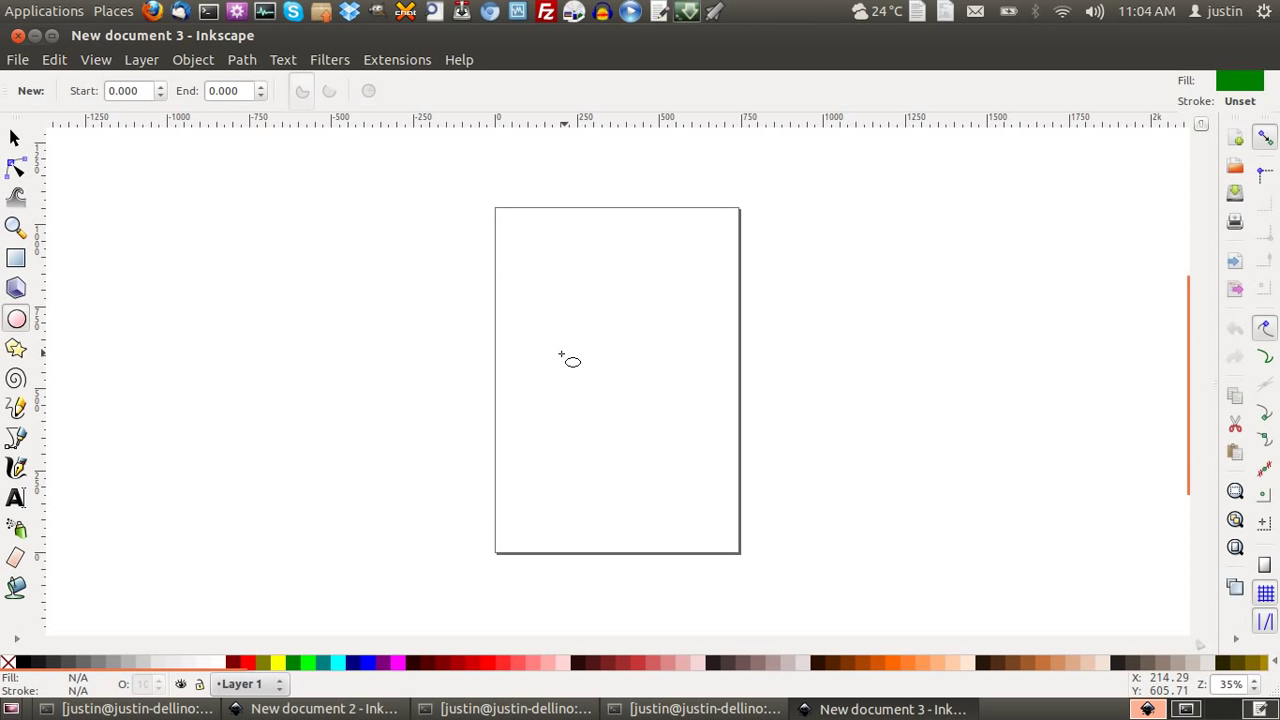
{"action": "mouse_move", "coordinate": [442, 436]}
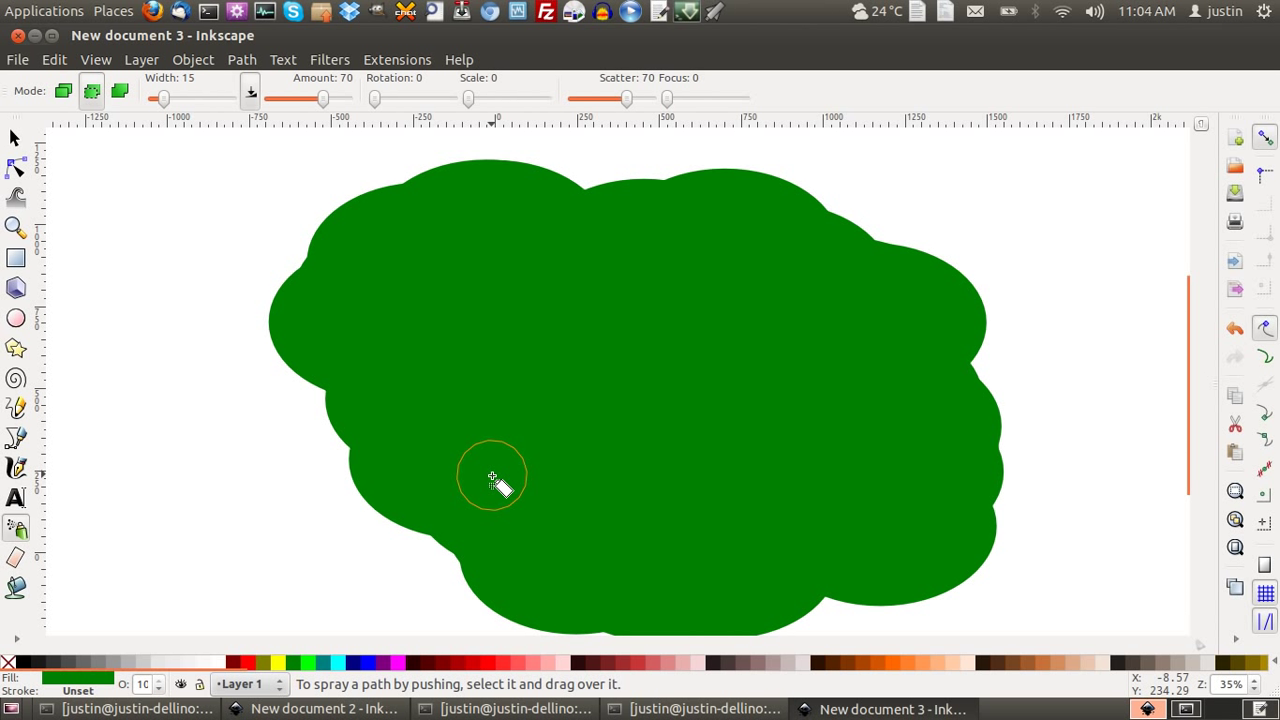
{"action": "mouse_move", "coordinate": [604, 408]}
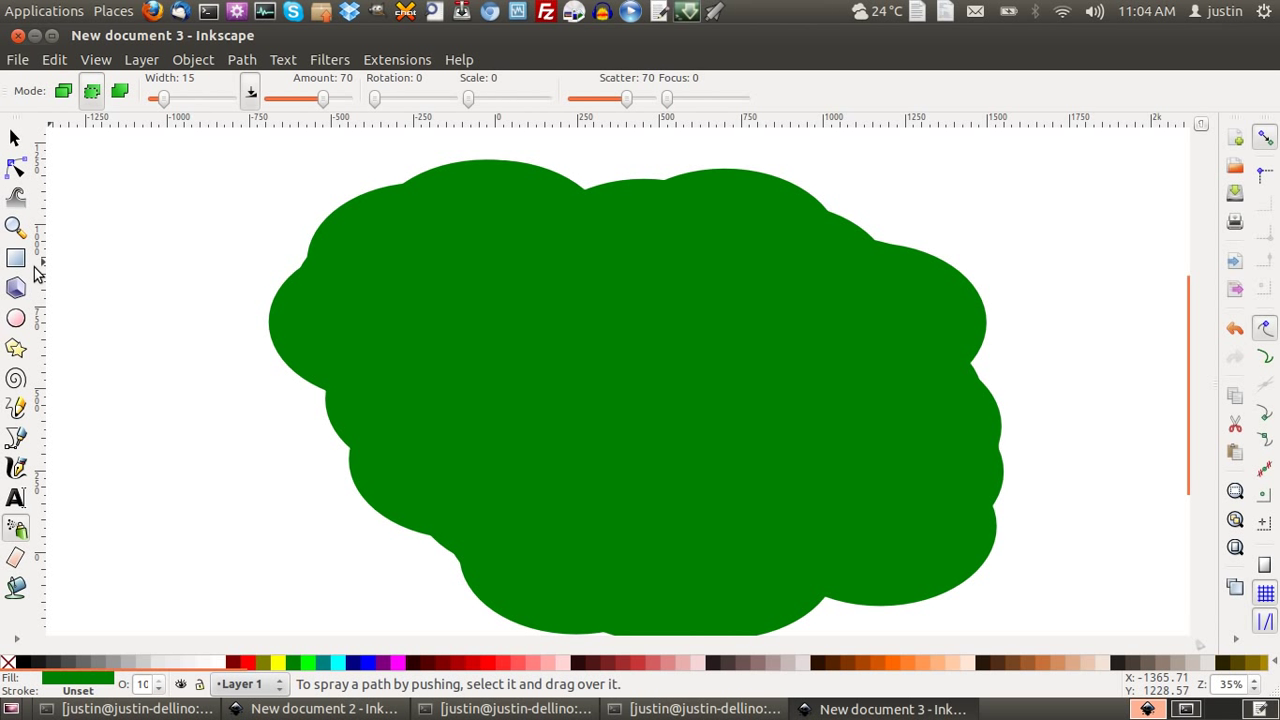
{"action": "mouse_move", "coordinate": [16, 318]}
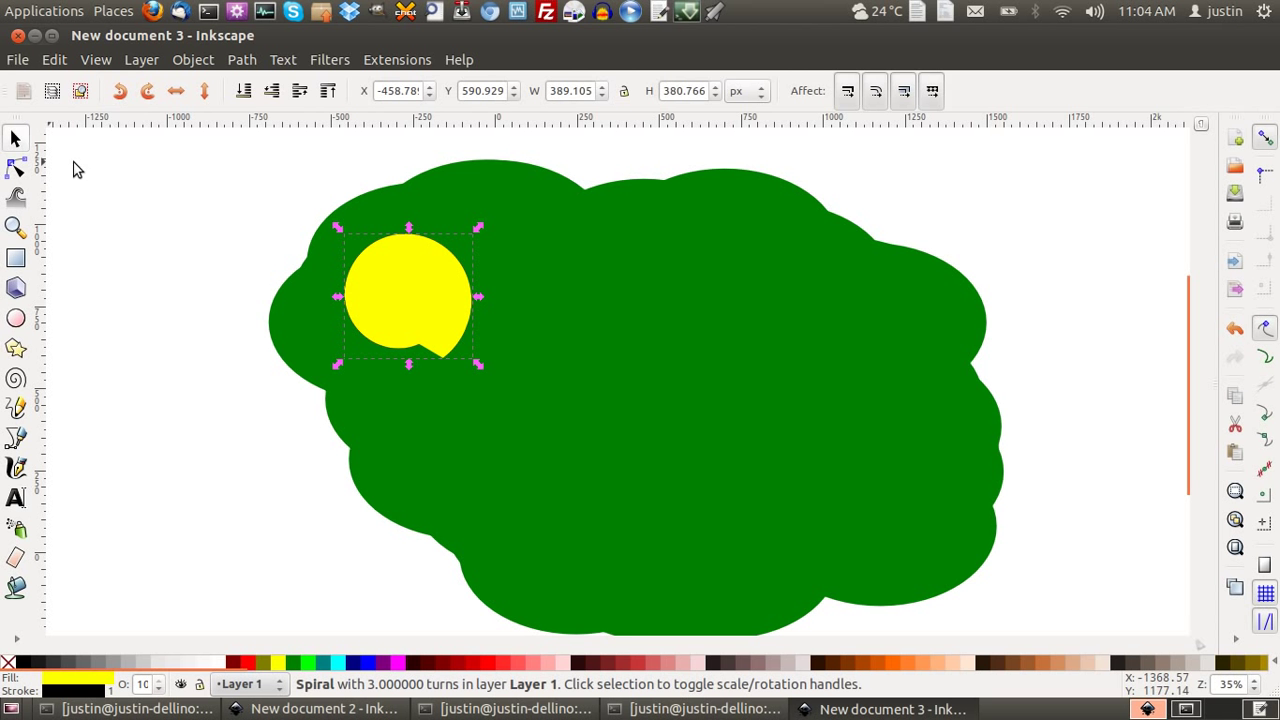
Step: Draw a yellow star with 3 corners on the green cloud and reshape its arms into a thin propeller
{"action": "left_click", "coordinate": [54, 60]}
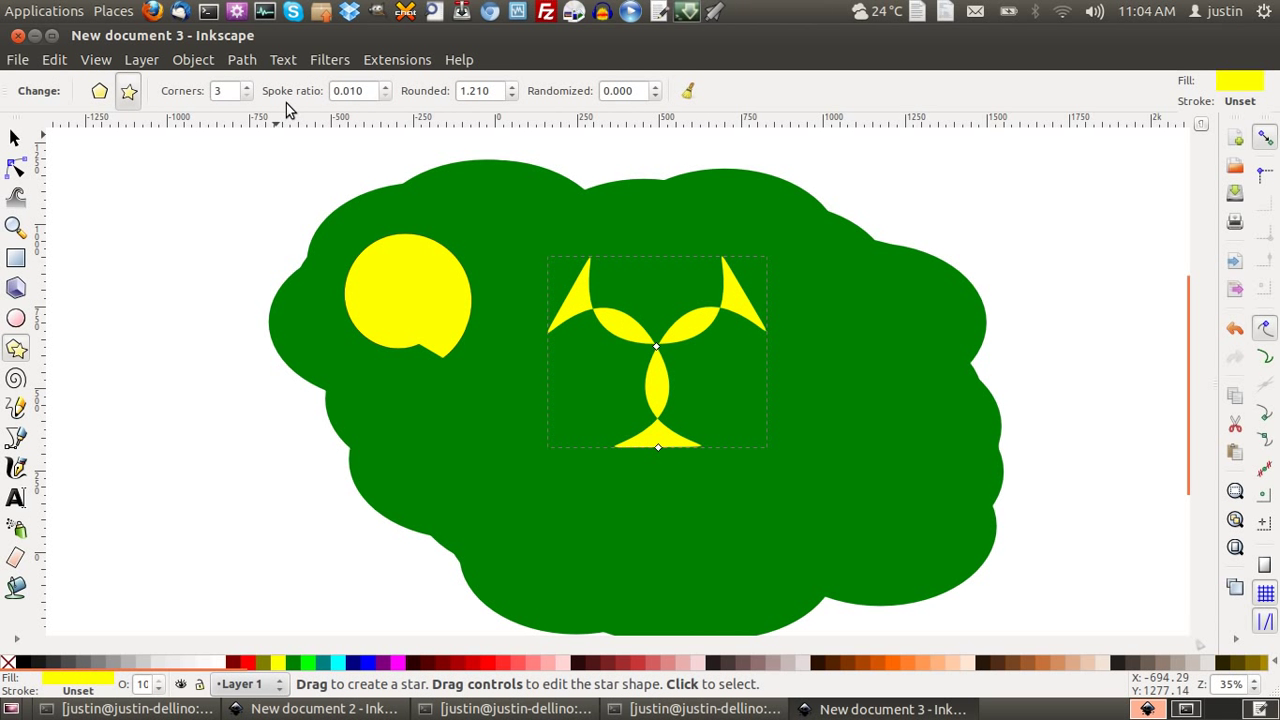
{"action": "left_click", "coordinate": [246, 86]}
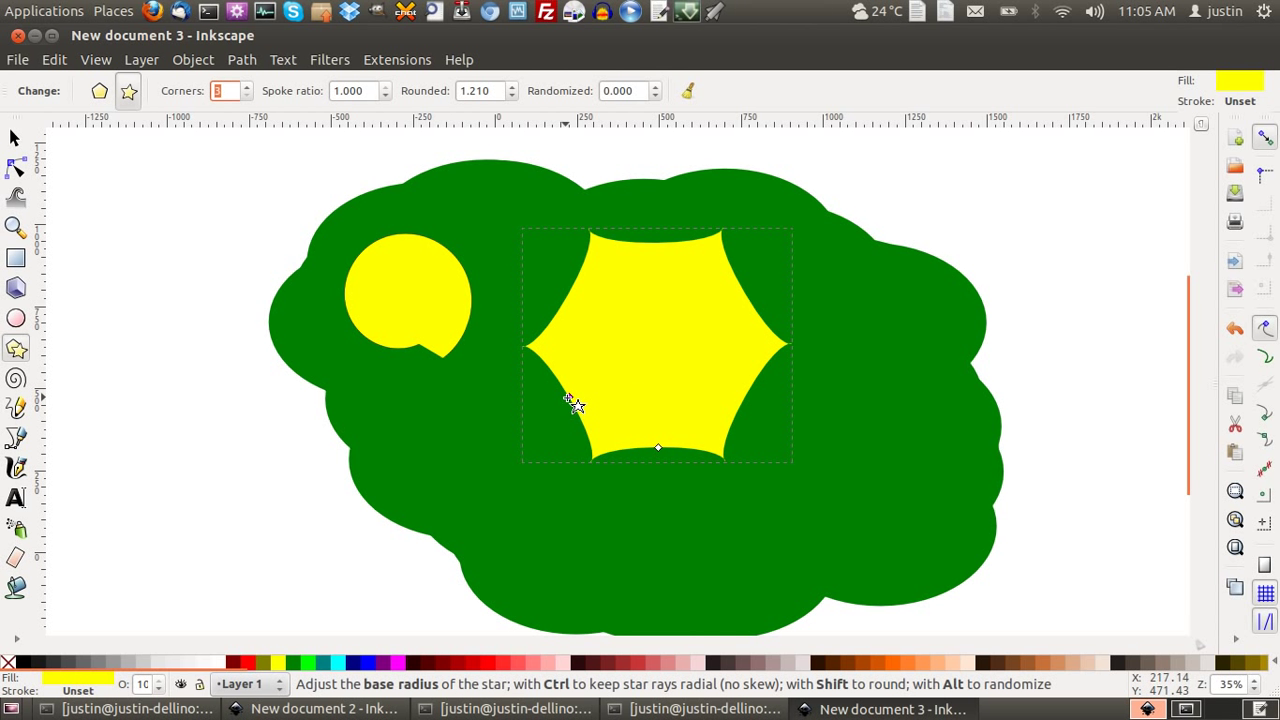
{"action": "type", "text": "3"}
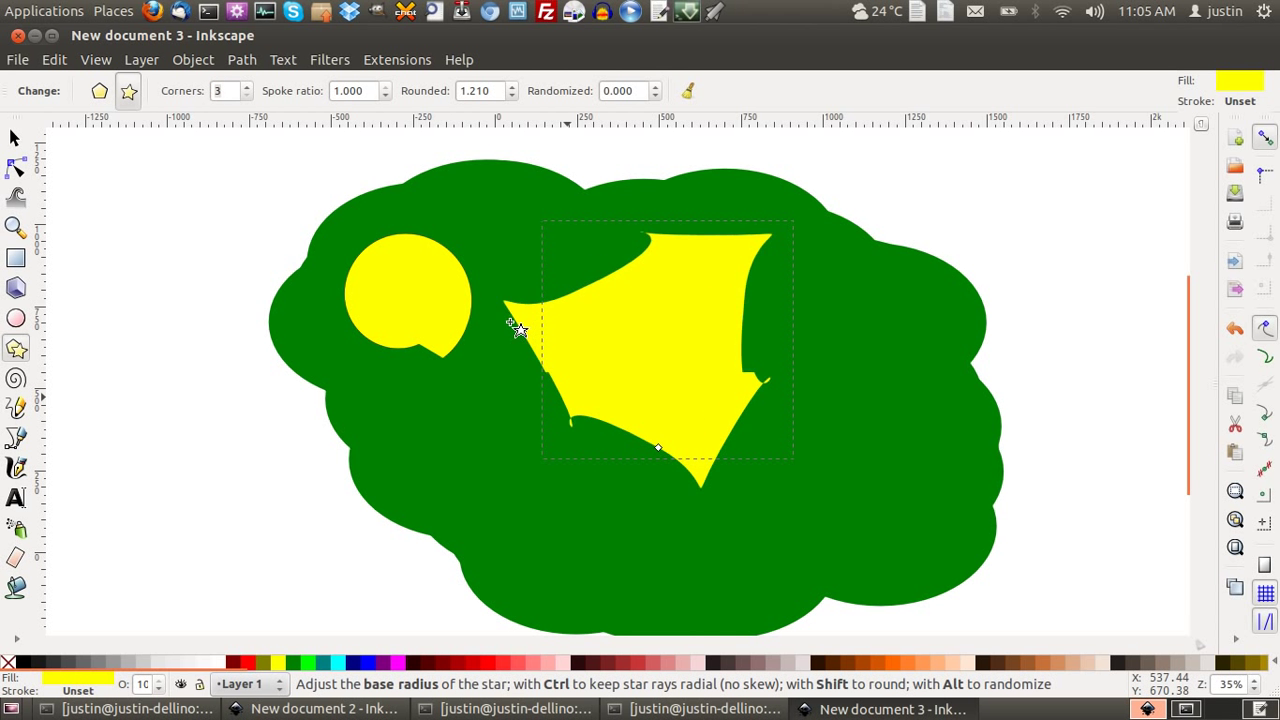
{"action": "left_click_drag", "start_coordinate": [512, 332], "coordinate": [656, 448]}
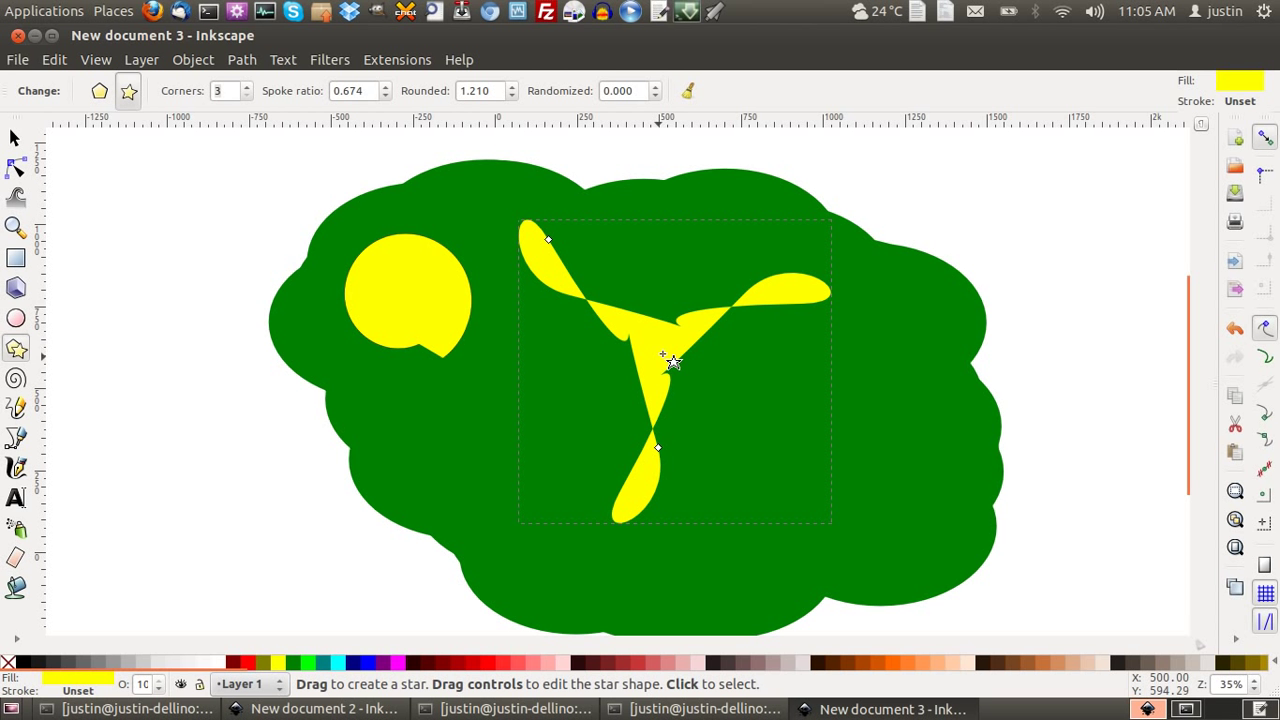
{"action": "left_click_drag", "start_coordinate": [672, 364], "coordinate": [710, 364]}
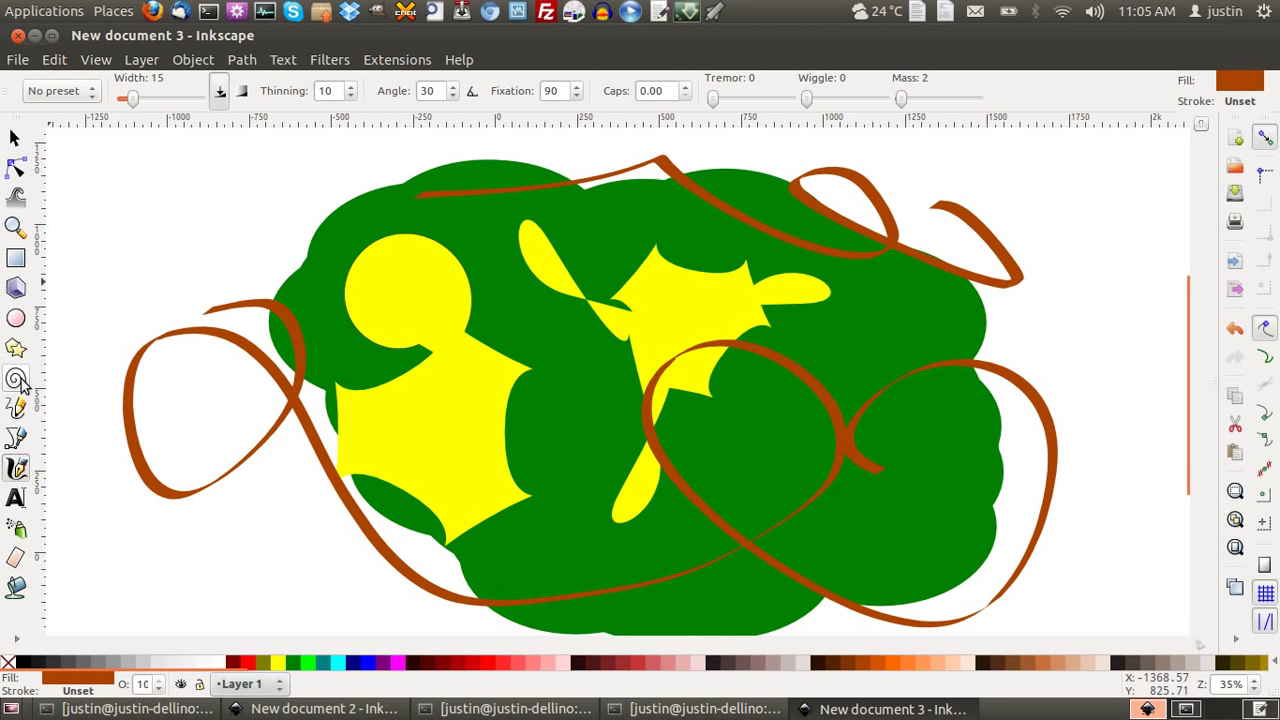
{"action": "mouse_move", "coordinate": [16, 556]}
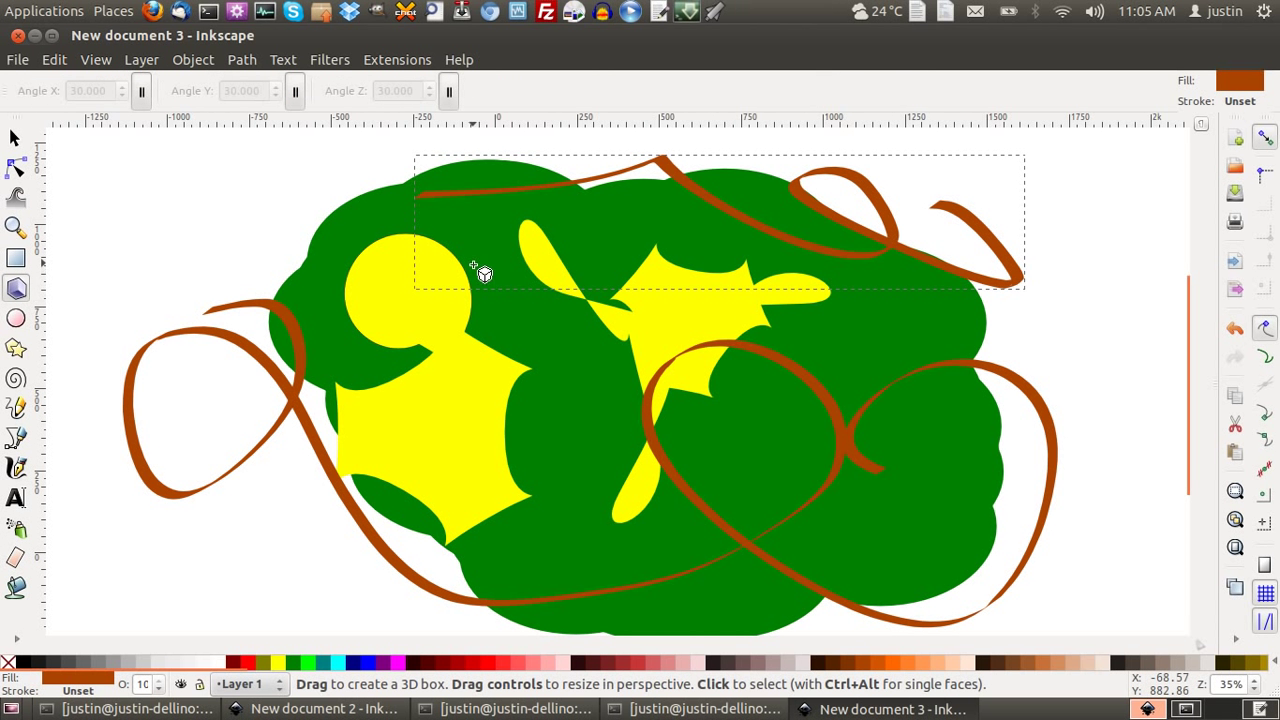
Step: Draw a pale 3D box on the left and a text frame at the top right of the drawing
{"action": "left_click_drag", "start_coordinate": [472, 274], "coordinate": [388, 416]}
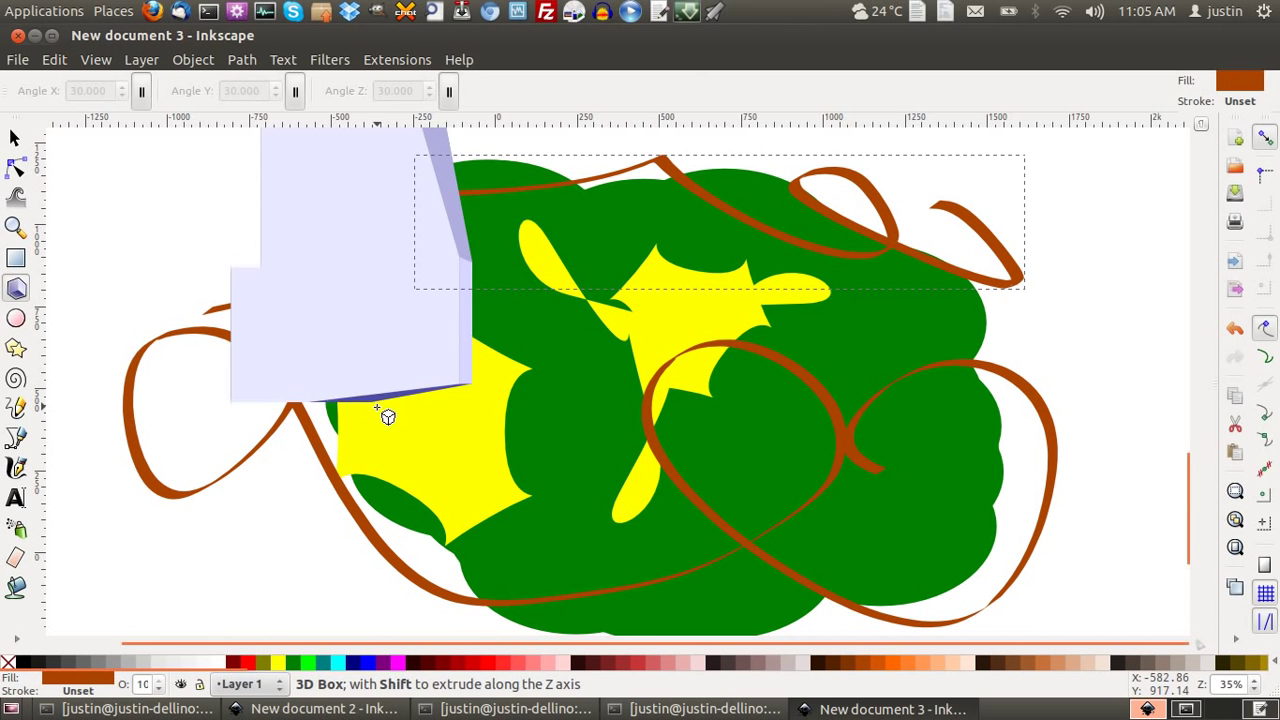
{"action": "left_click", "coordinate": [16, 496]}
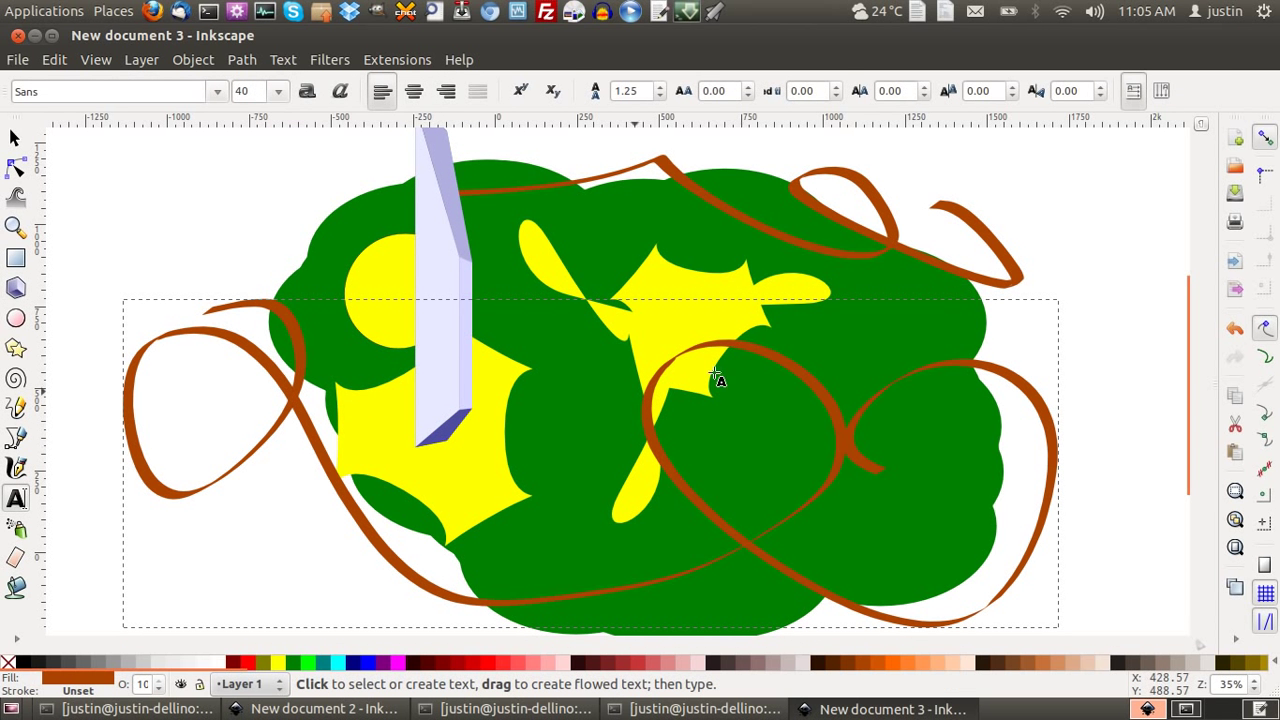
{"action": "left_click_drag", "start_coordinate": [904, 176], "coordinate": [1036, 244]}
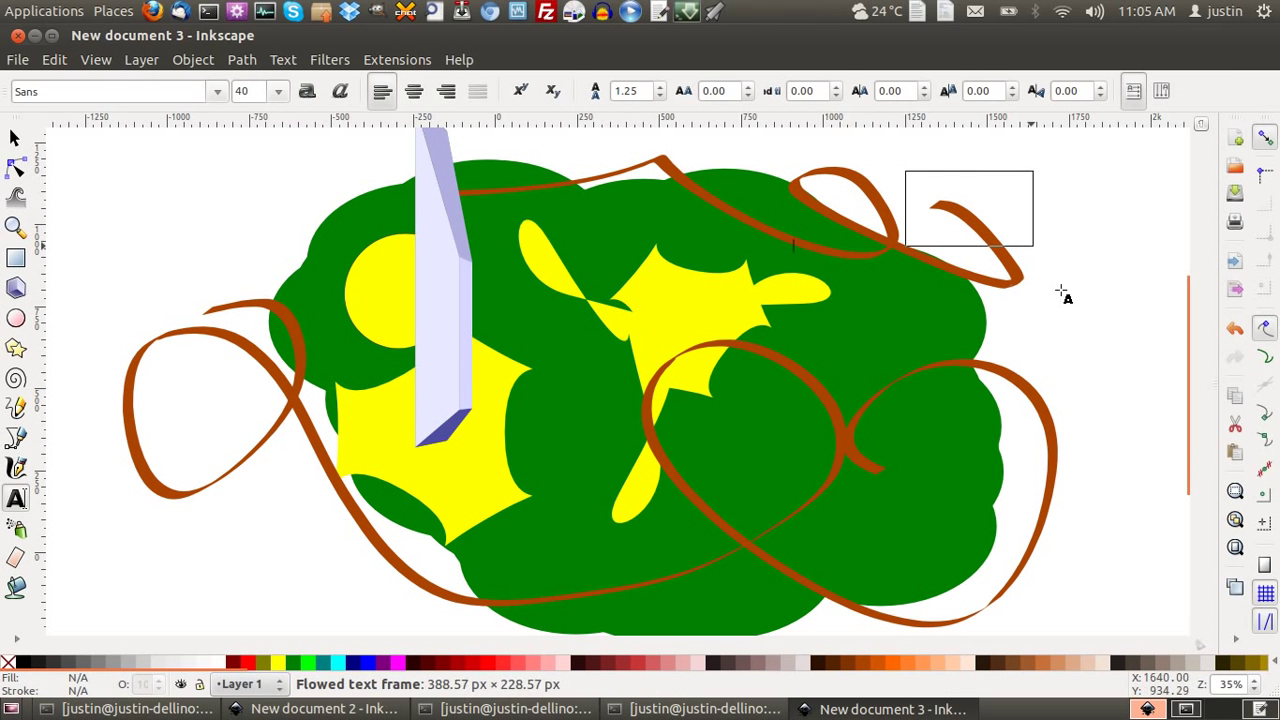
{"action": "left_click_drag", "start_coordinate": [1032, 256], "coordinate": [1096, 348]}
{"action": "type", "text": "the wol"}
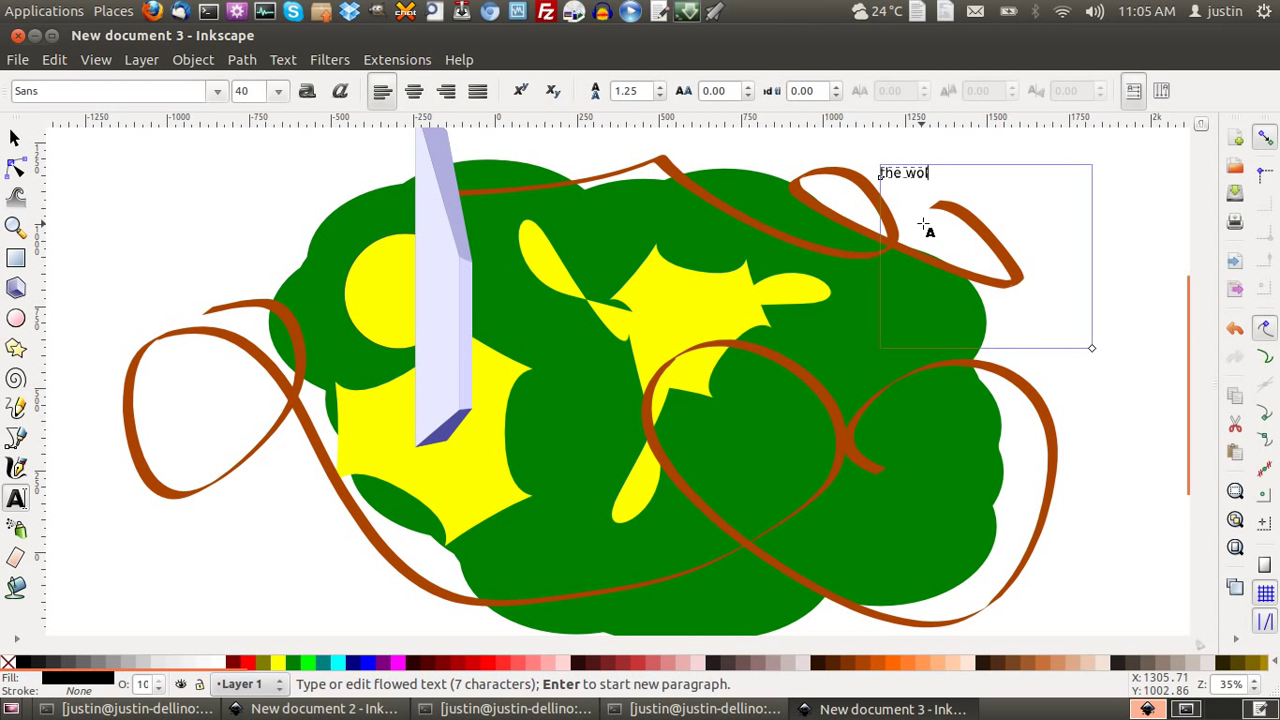
Step: Finish typing so the top-right text frame reads "the world"
{"action": "type", "text": "rld"}
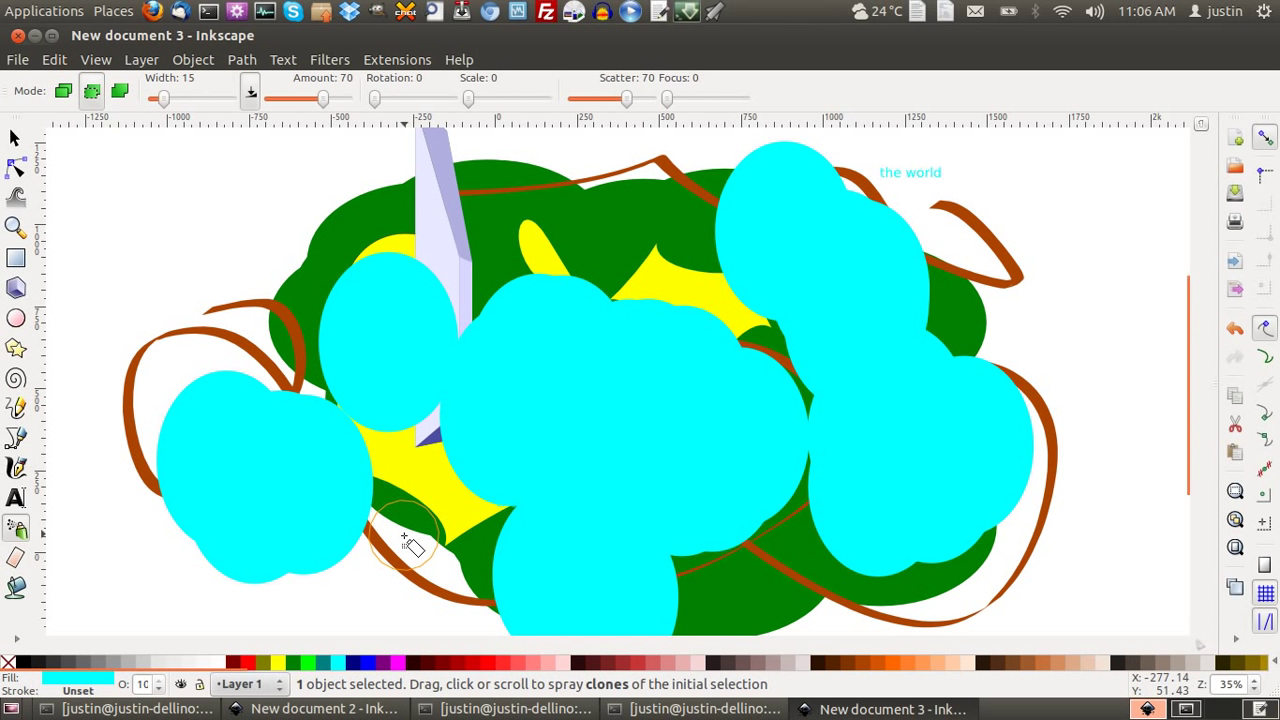
{"action": "mouse_move", "coordinate": [424, 536]}
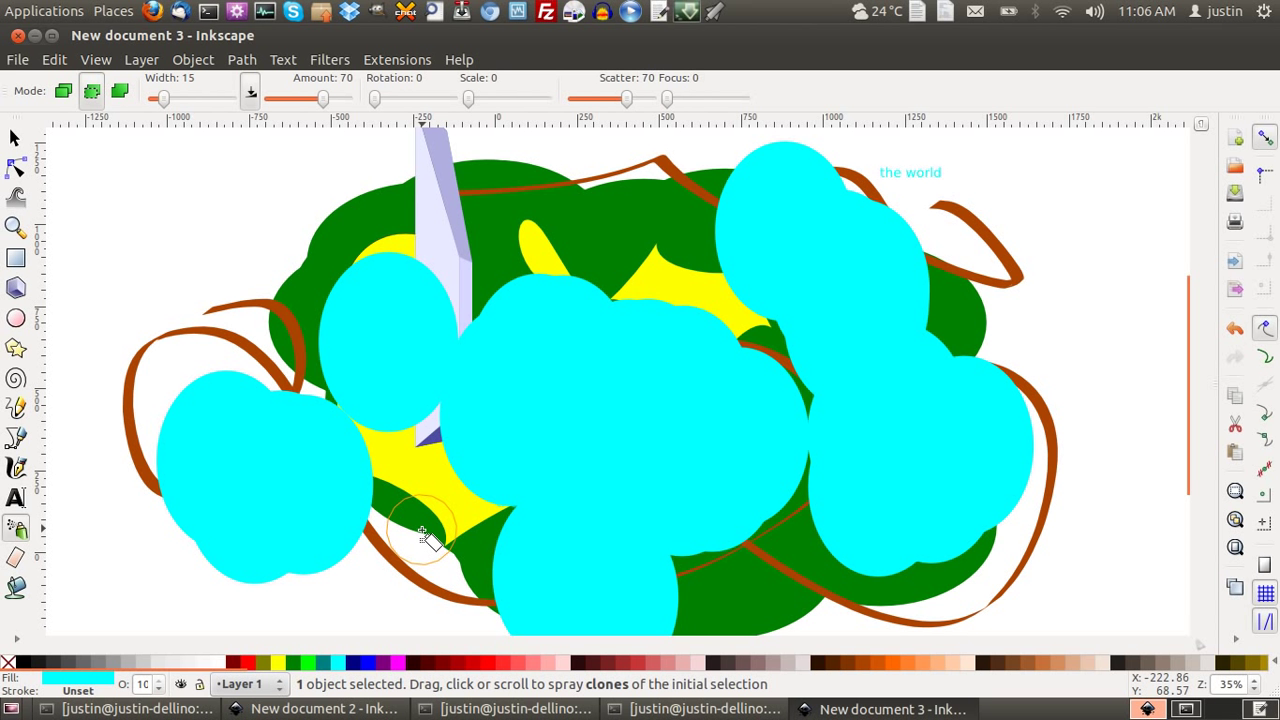
{"action": "mouse_move", "coordinate": [720, 184]}
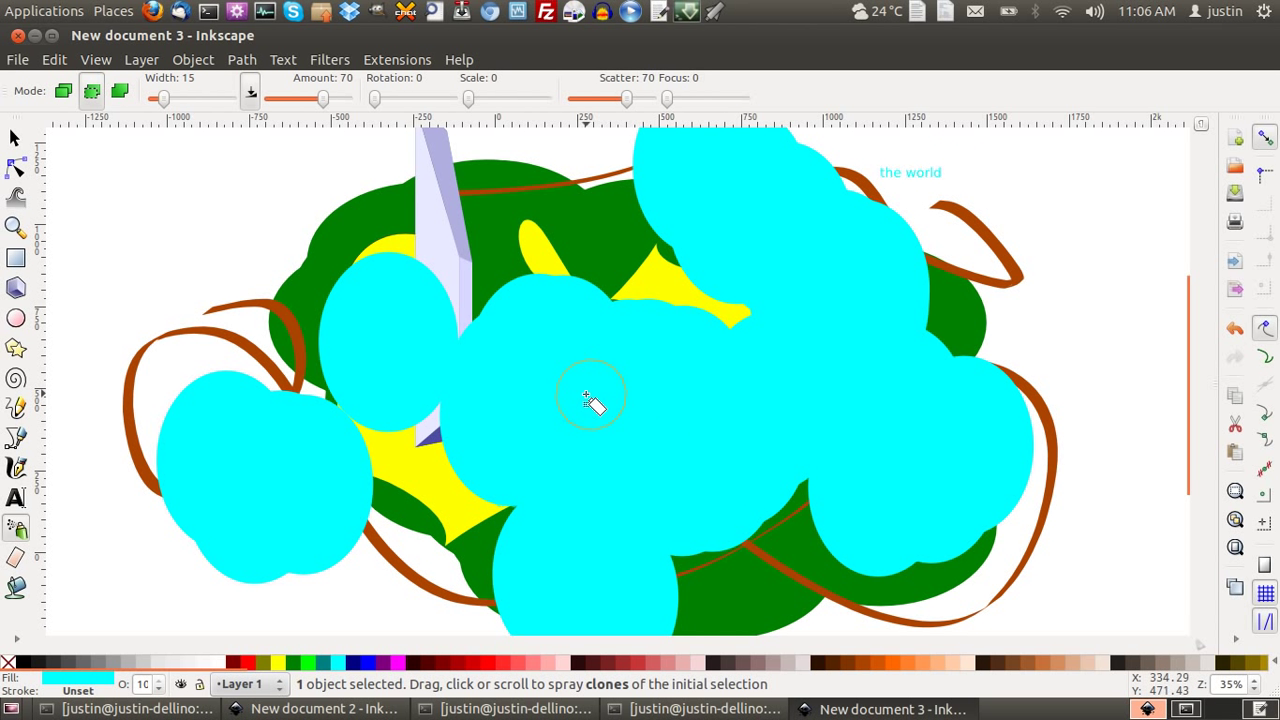
{"action": "mouse_move", "coordinate": [728, 388]}
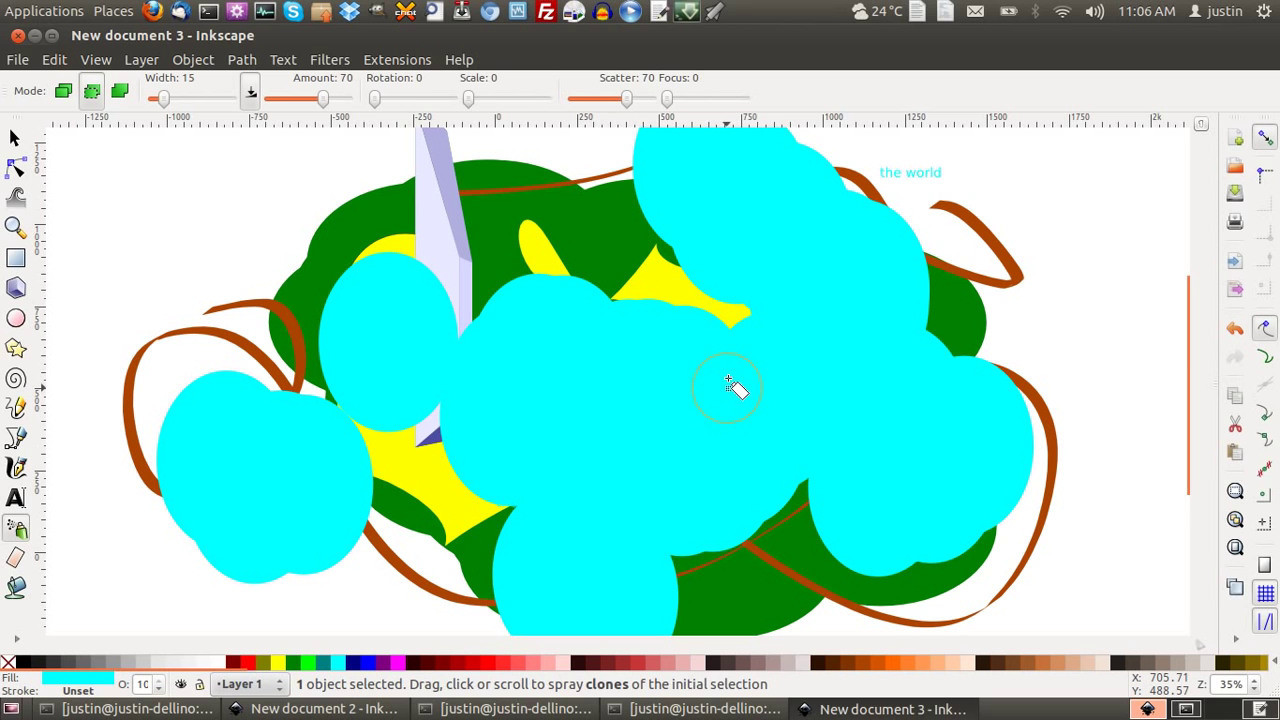